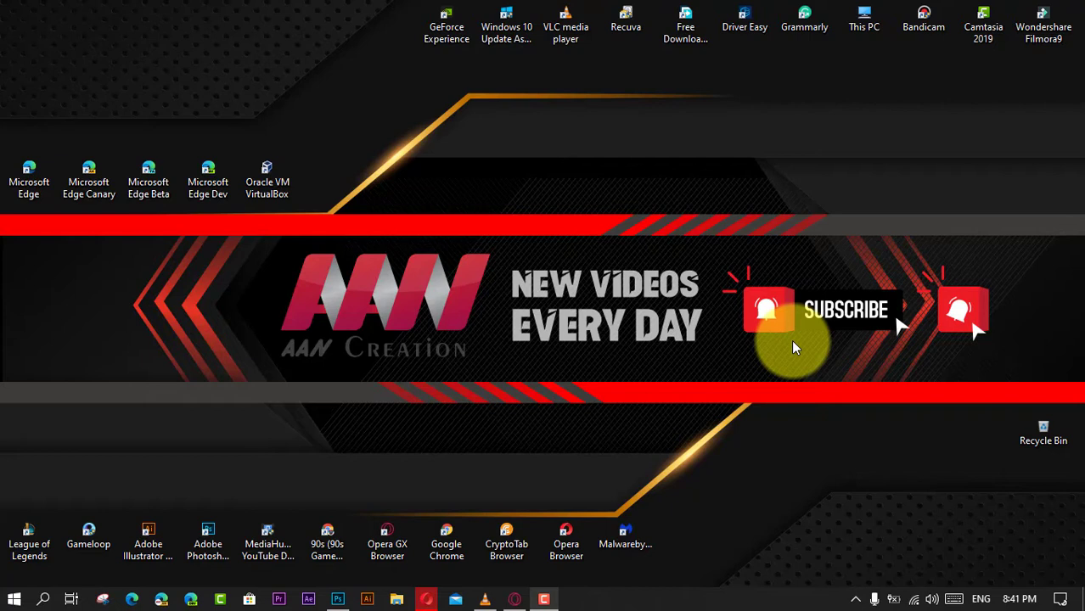
mouse_move(764, 378)
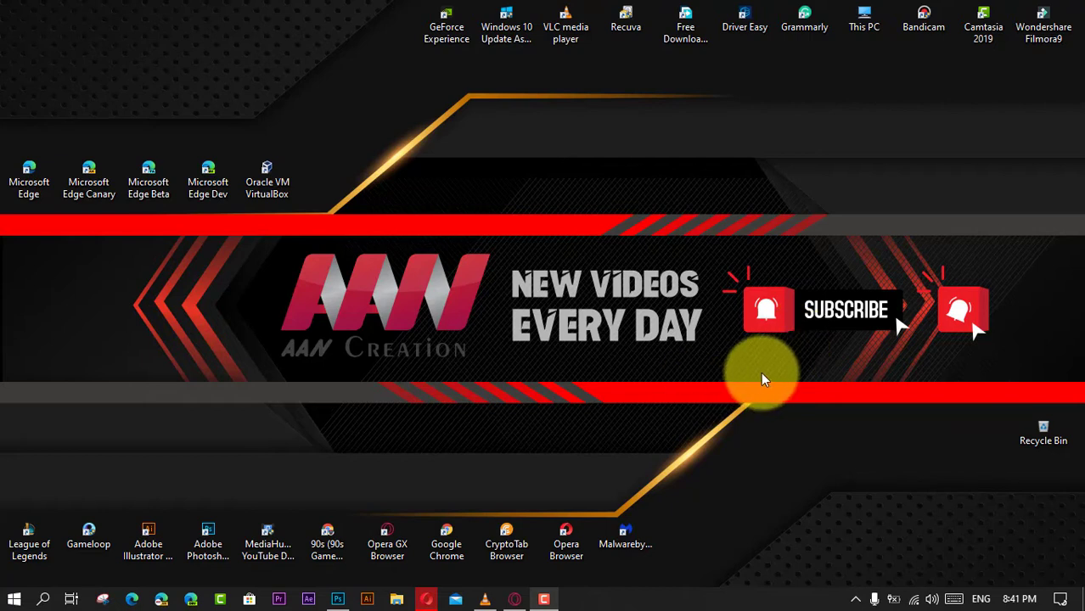
mouse_move(726, 388)
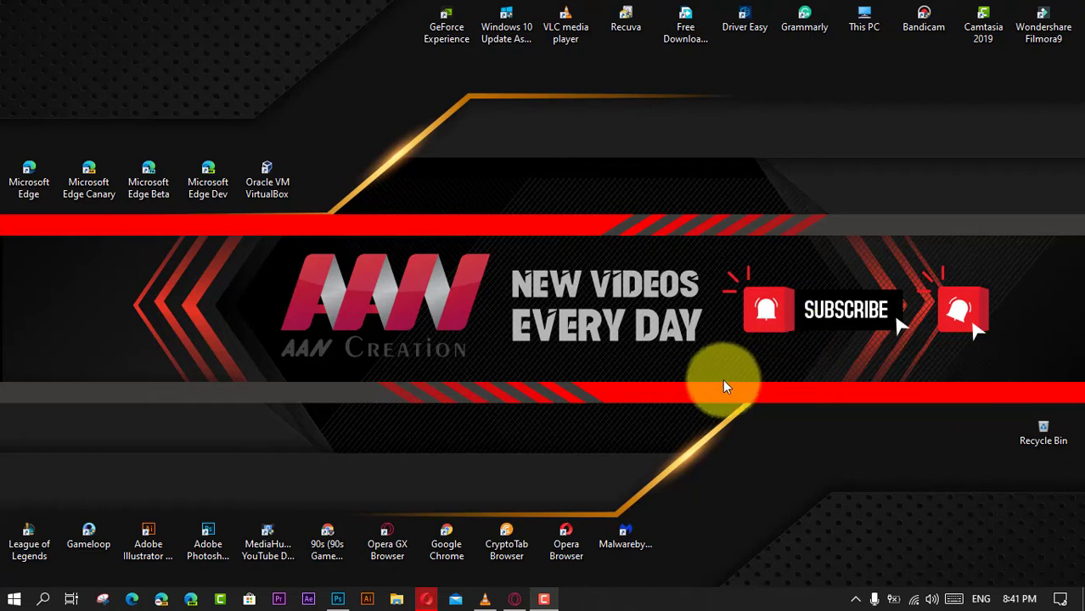
mouse_move(680, 486)
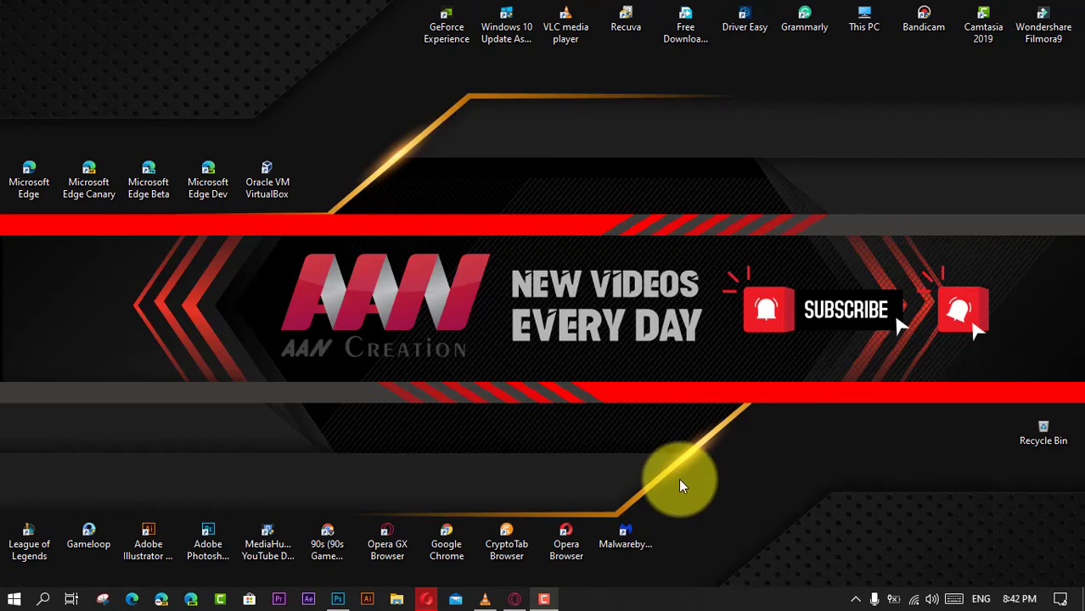
mouse_move(633, 489)
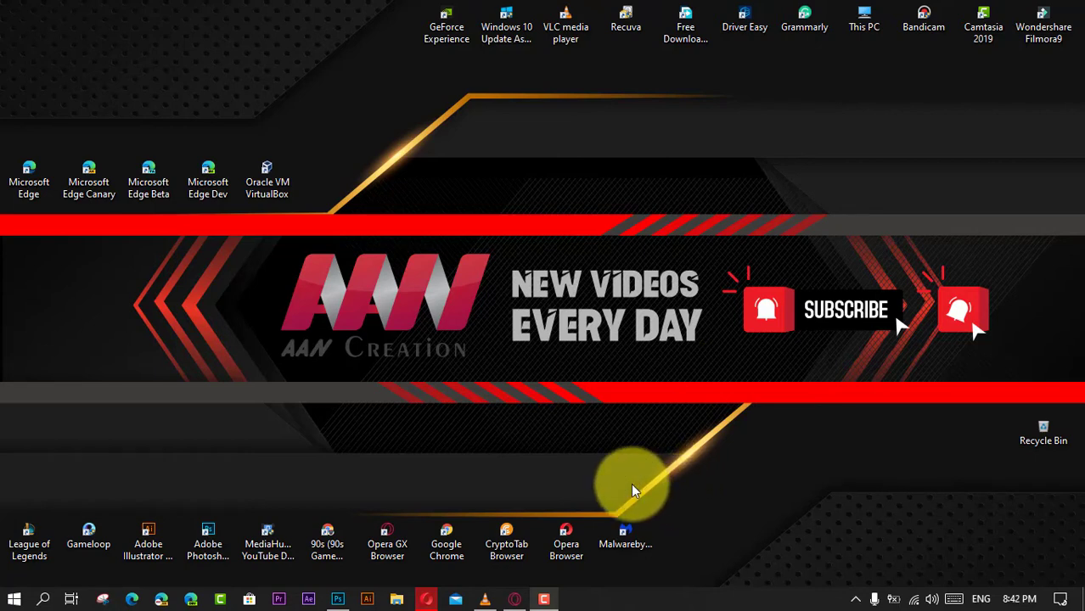
mouse_move(642, 497)
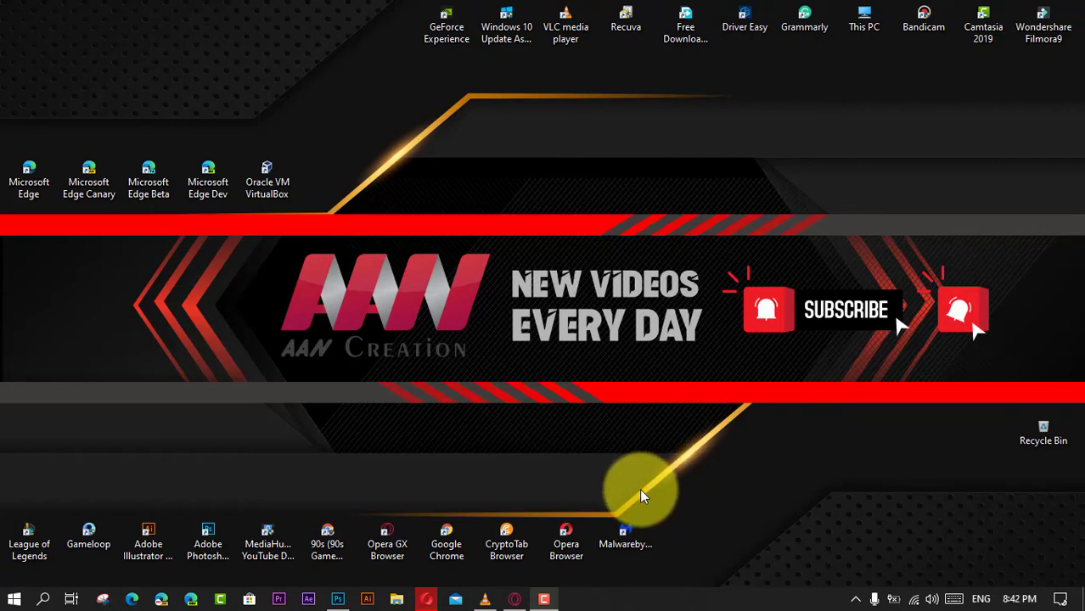
mouse_move(692, 492)
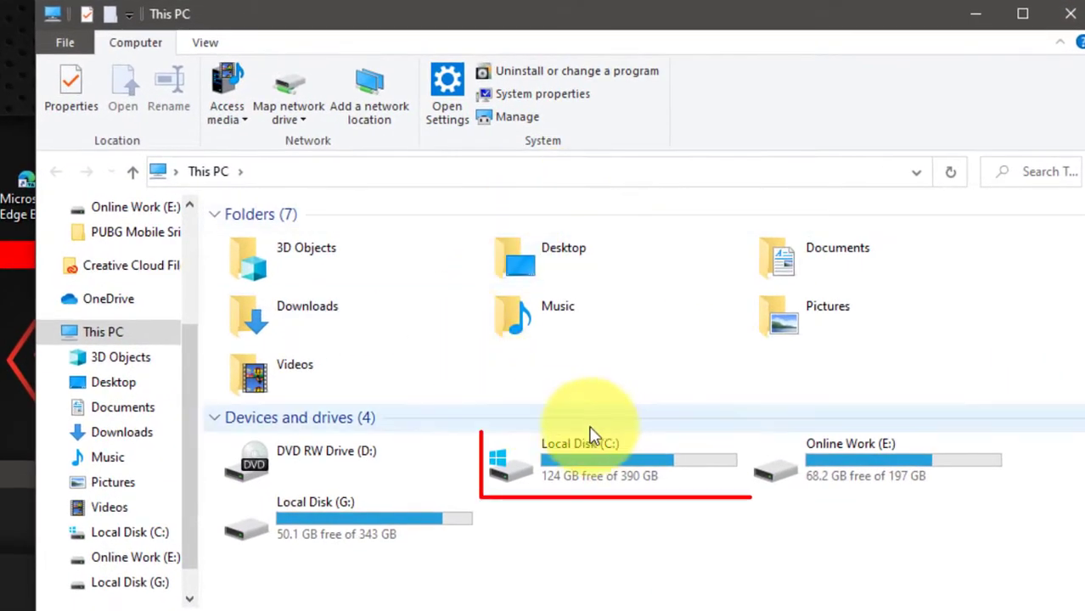
Open Local Disk (C:) from This PC to list its top-level folders
double_click(580, 459)
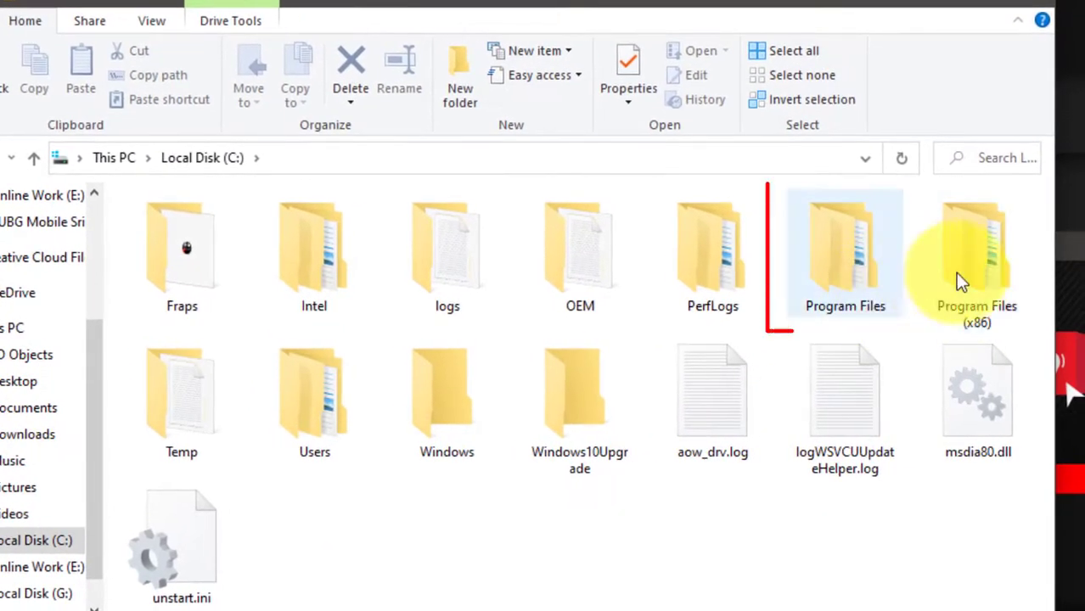
Highlight Program Files (x86), then open Program Files to list the installed 64-bit application folders
left_click(845, 255)
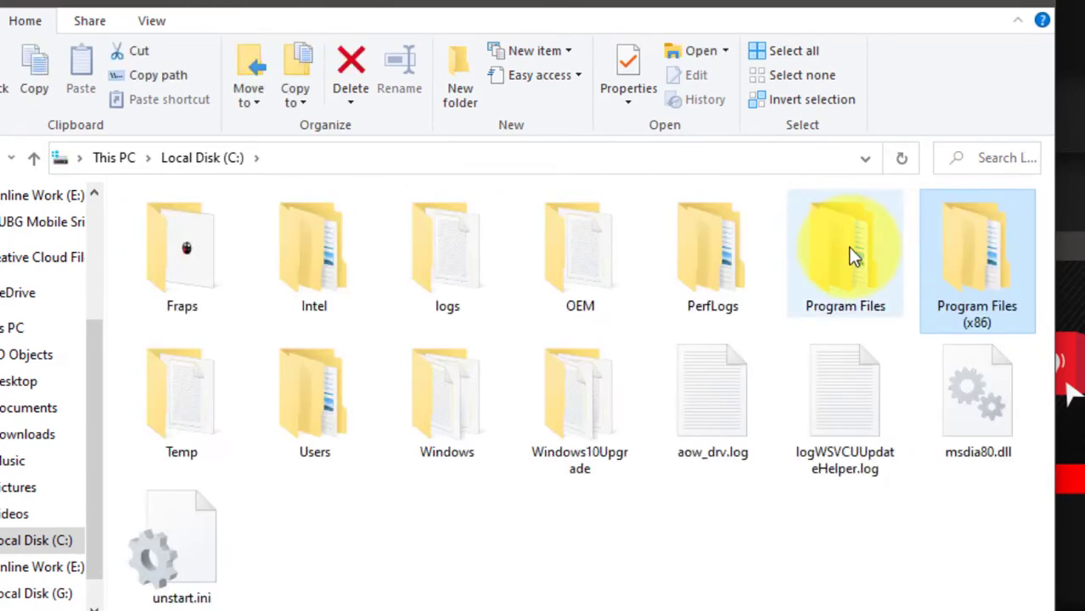
double_click(845, 251)
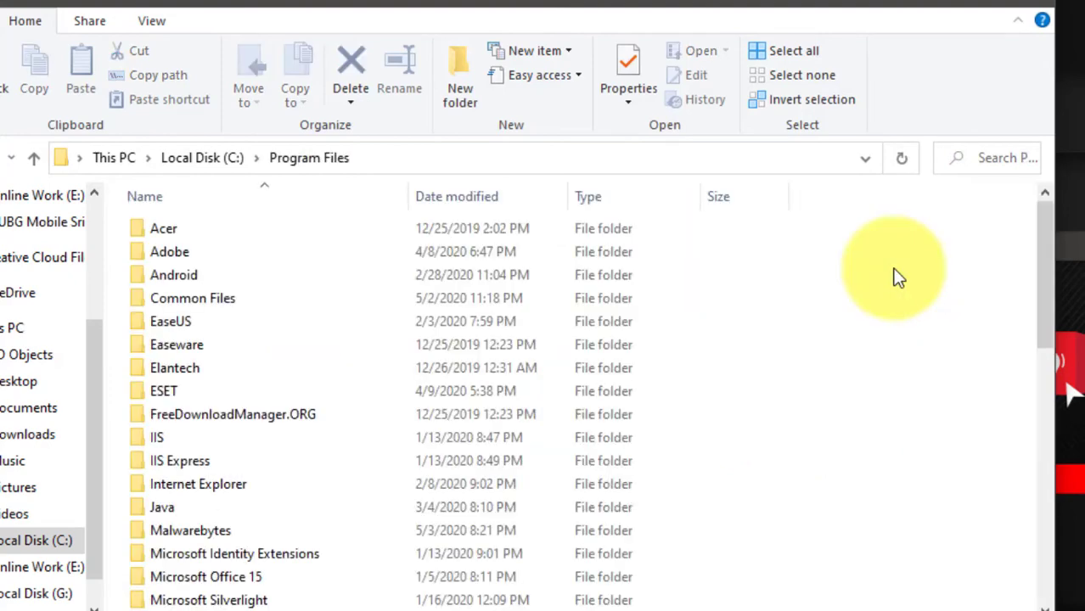
left_click(34, 158)
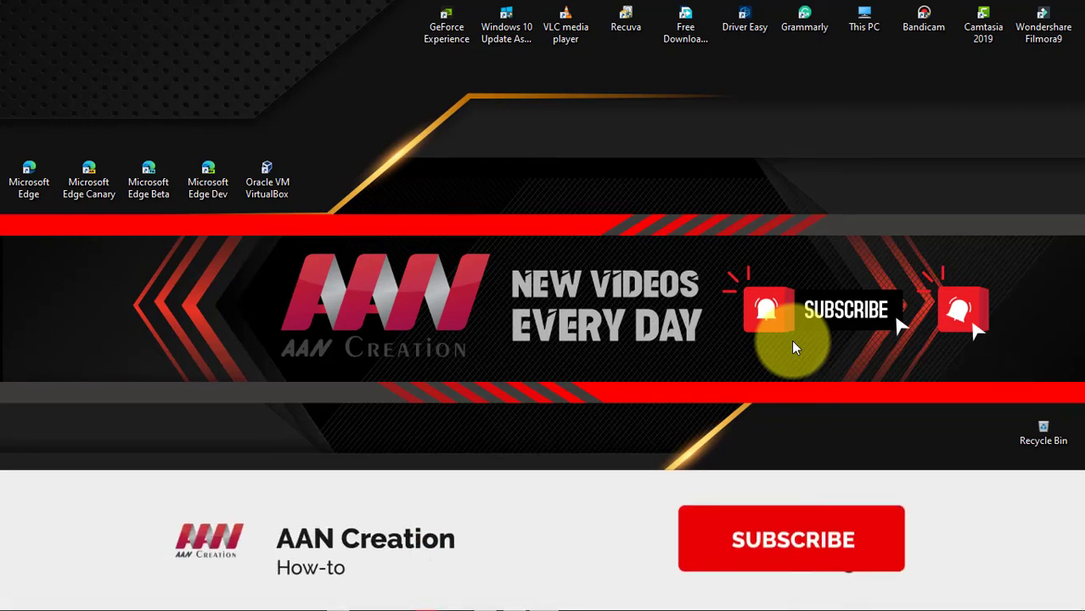
left_click(791, 538)
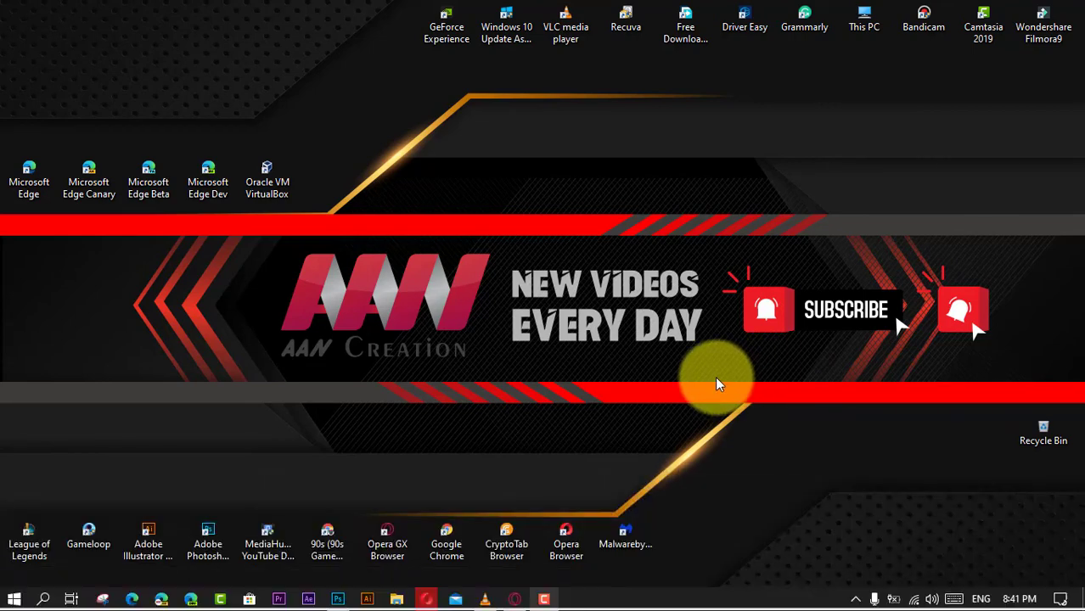
mouse_move(679, 486)
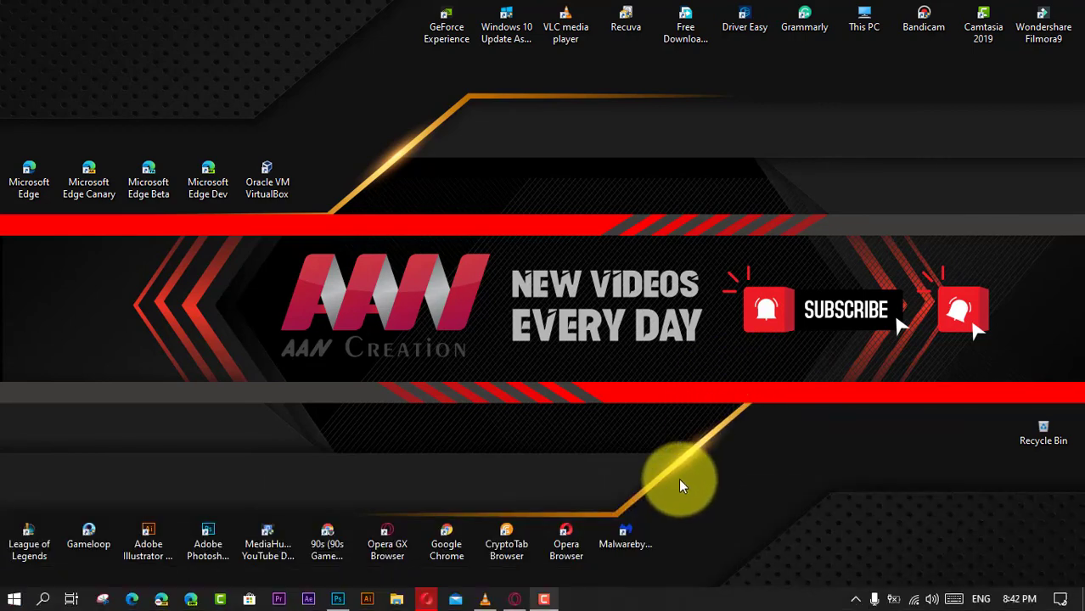